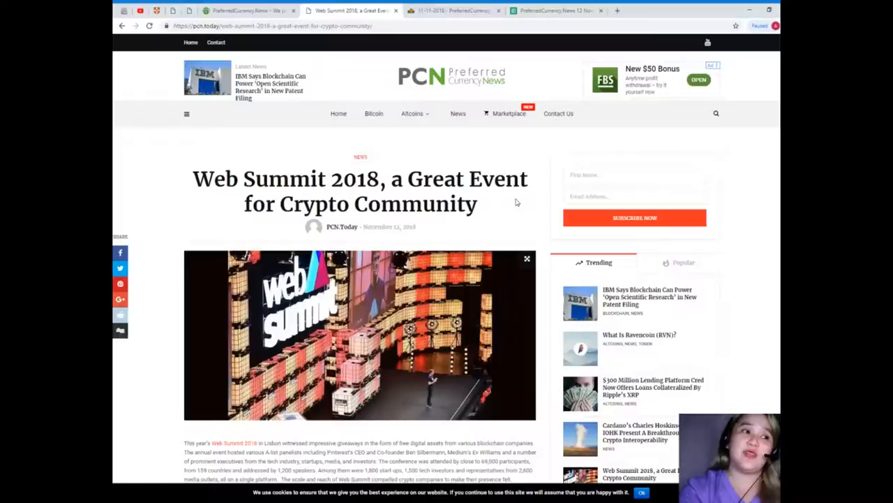
Scroll past the header image to the Web Summit 2018 article's opening text
{"action": "scroll", "scroll_direction": "down", "scroll_amount": 3}
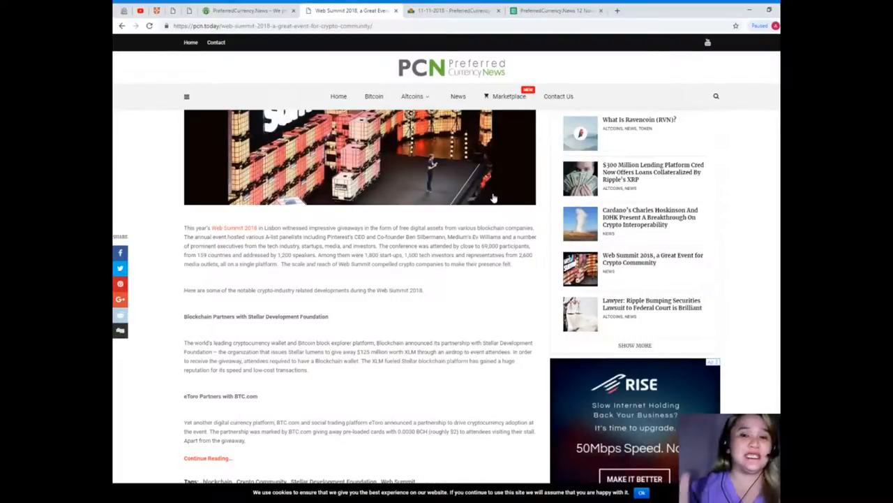
Scroll to the article's tags, previous/next links and 'You Might also Like' stories
{"action": "scroll", "scroll_direction": "down", "scroll_amount": 3}
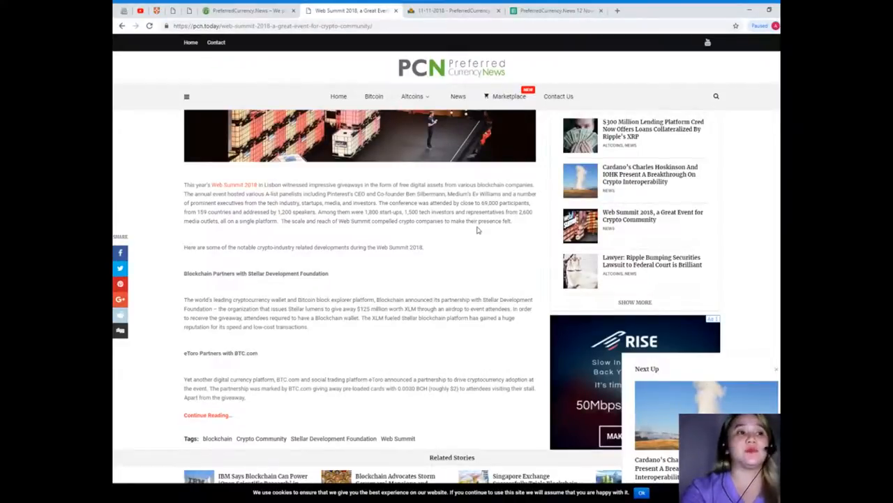
{"action": "scroll", "scroll_direction": "down", "scroll_amount": 3}
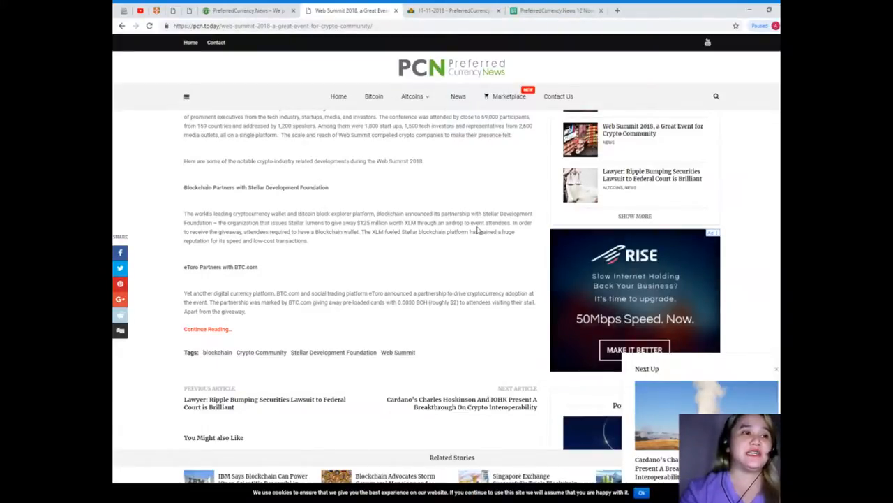
{"action": "mouse_move", "coordinate": [546, 283]}
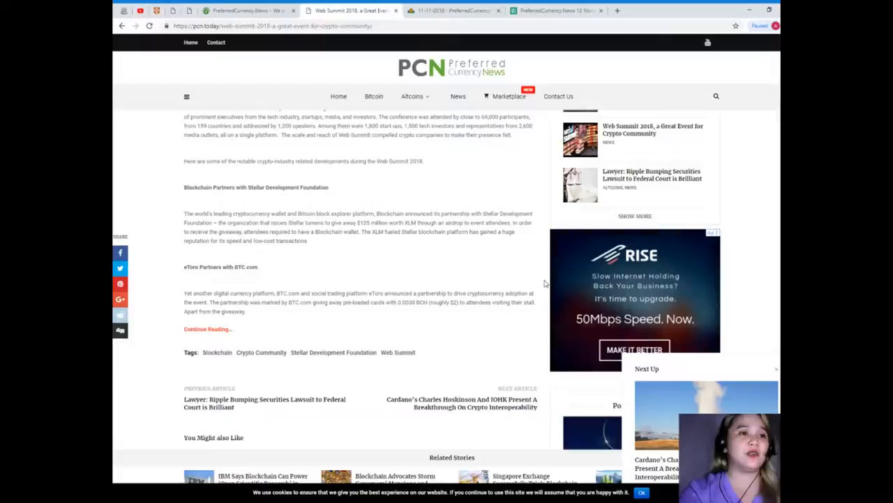
{"action": "scroll", "scroll_direction": "down", "scroll_amount": 3}
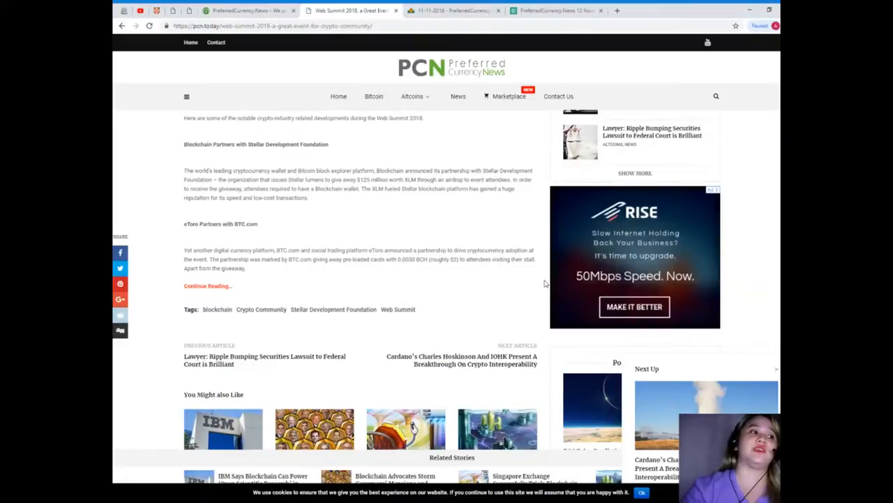
Scroll back up to the Web Summit article's headline, author and event photo
{"action": "scroll", "scroll_direction": "up", "scroll_amount": 3}
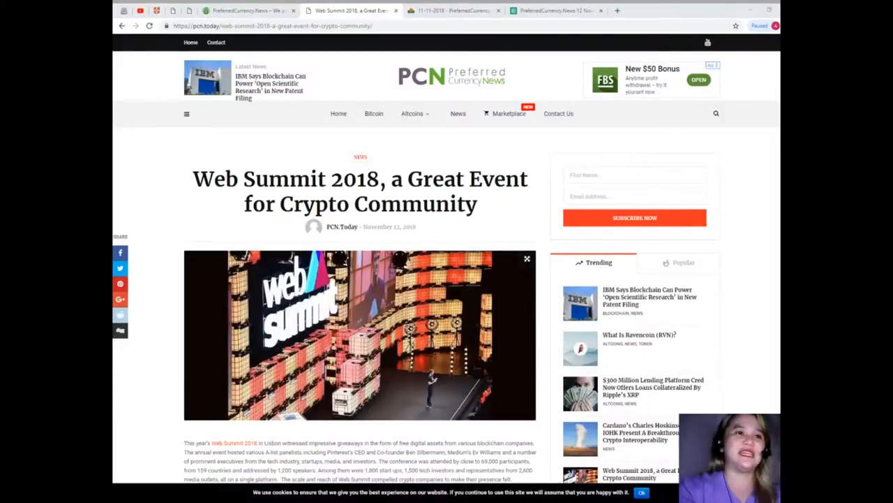
{"action": "mouse_move", "coordinate": [528, 203]}
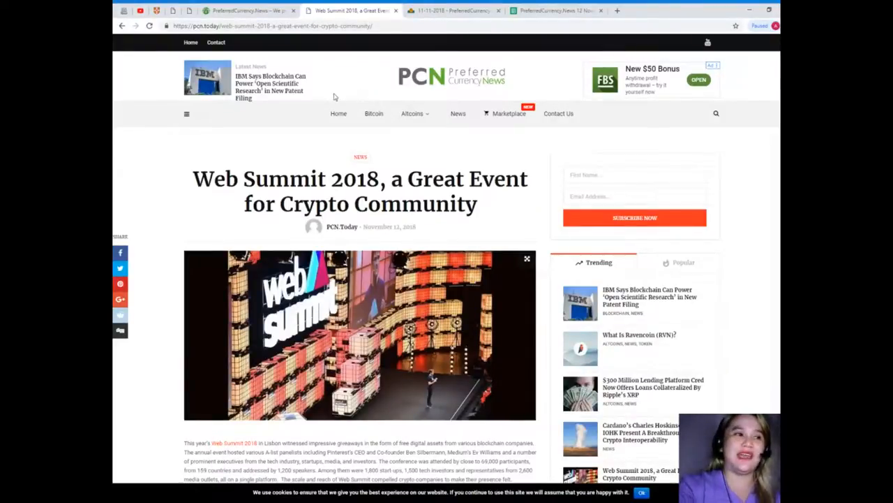
{"action": "mouse_move", "coordinate": [274, 37]}
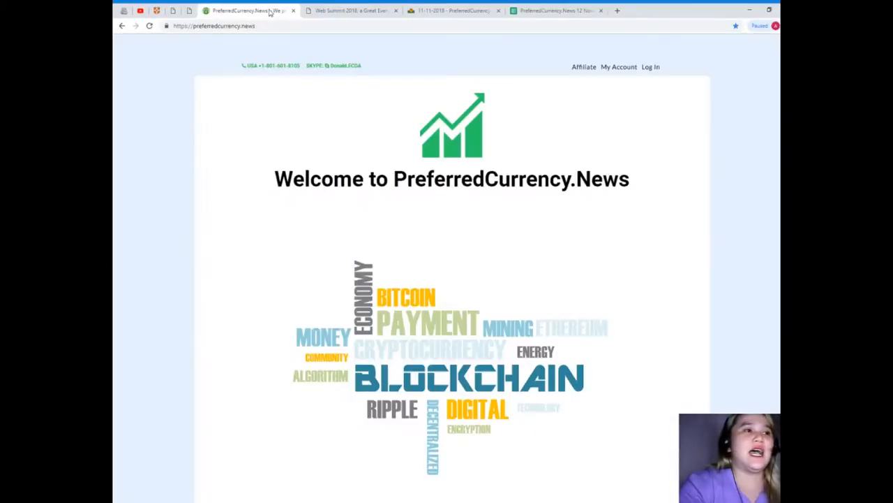
{"action": "mouse_move", "coordinate": [402, 237]}
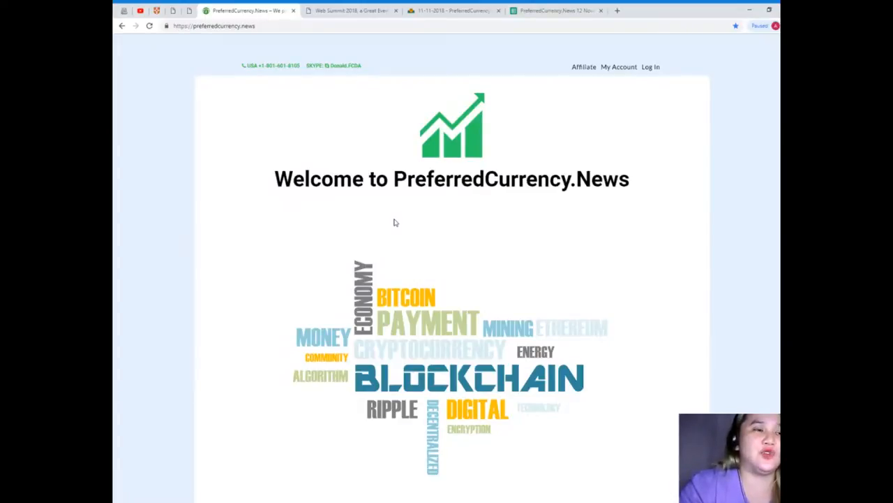
Scroll the homepage to the $15 monthly / $180 annual plans and 'What we do?'
{"action": "scroll", "scroll_direction": "down", "scroll_amount": 3}
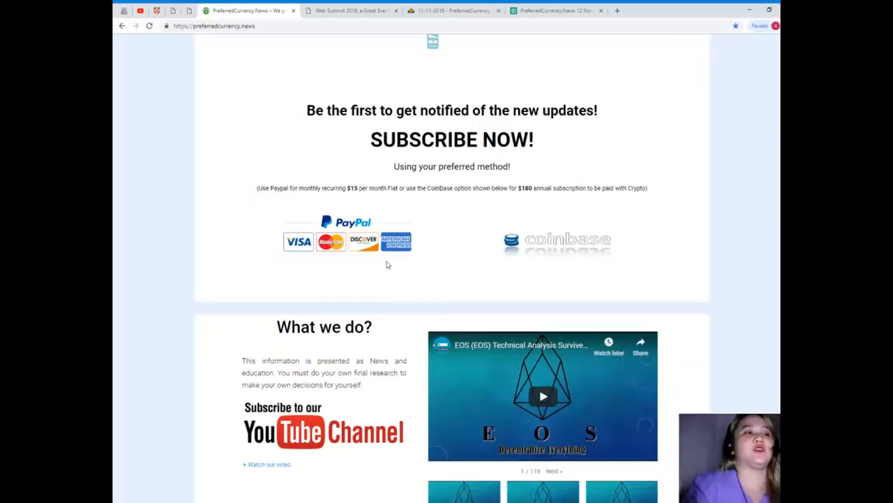
{"action": "scroll", "scroll_direction": "down", "scroll_amount": 3}
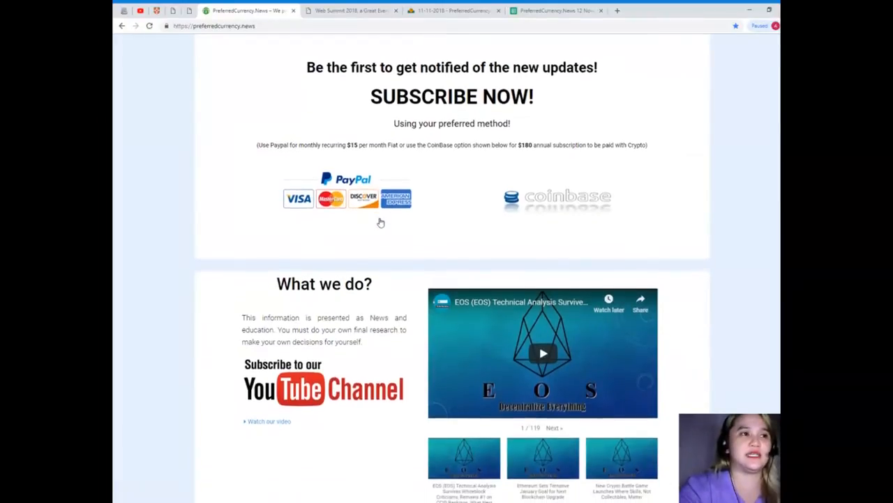
{"action": "scroll", "scroll_direction": "down", "scroll_amount": 3}
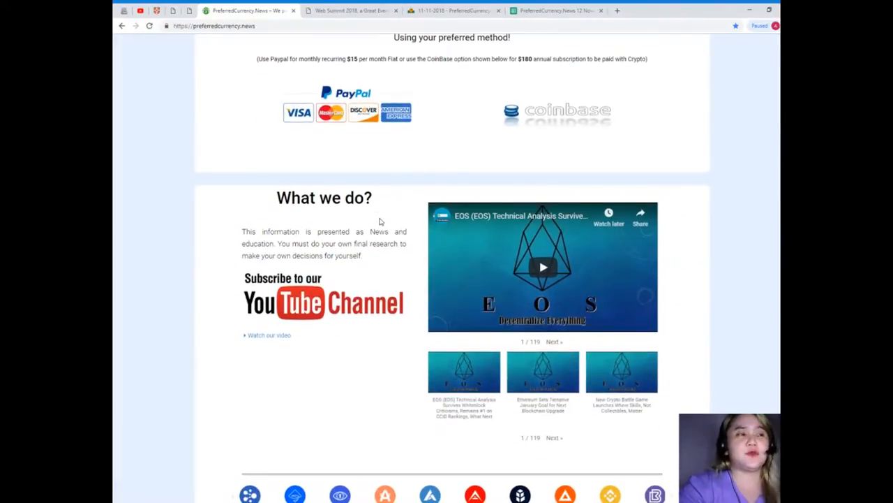
{"action": "mouse_move", "coordinate": [268, 102]}
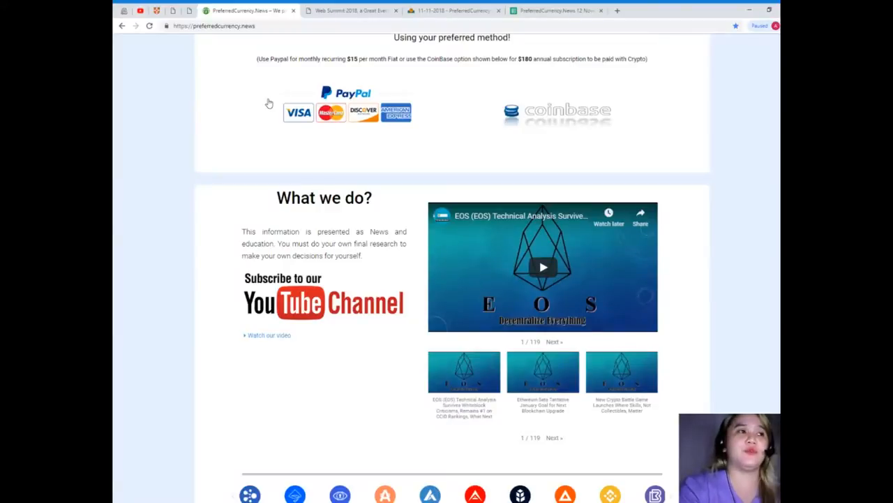
{"action": "mouse_move", "coordinate": [354, 69]}
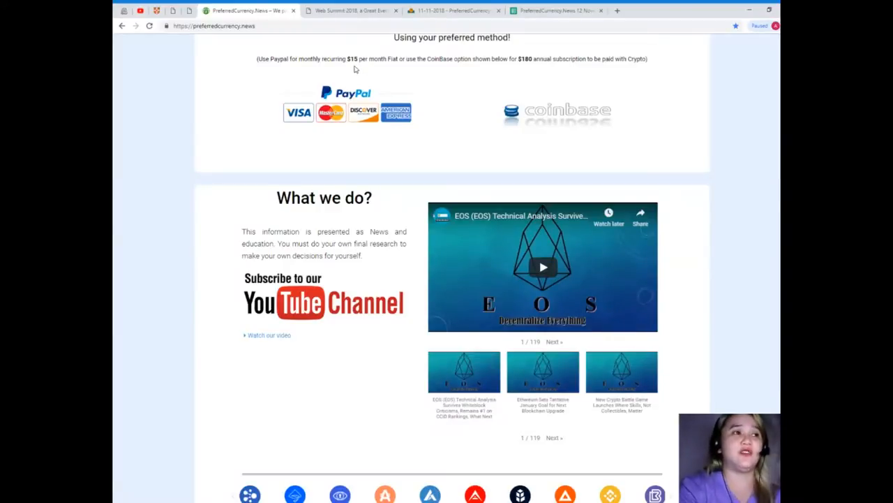
{"action": "scroll", "scroll_direction": "down", "scroll_amount": 3}
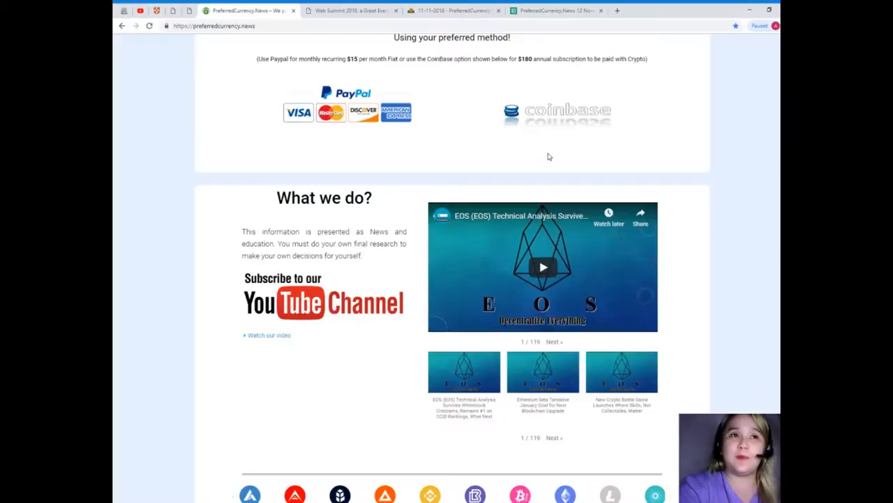
{"action": "scroll", "scroll_direction": "down", "scroll_amount": 3}
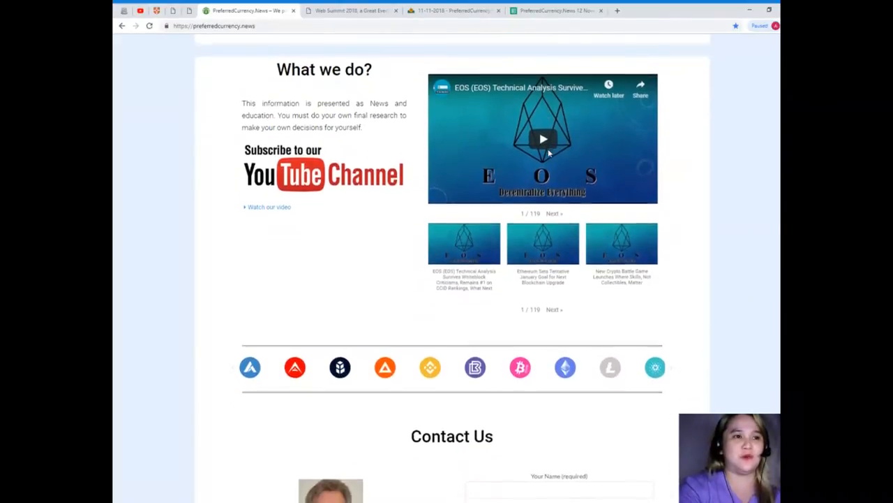
{"action": "scroll", "scroll_direction": "down", "scroll_amount": 3}
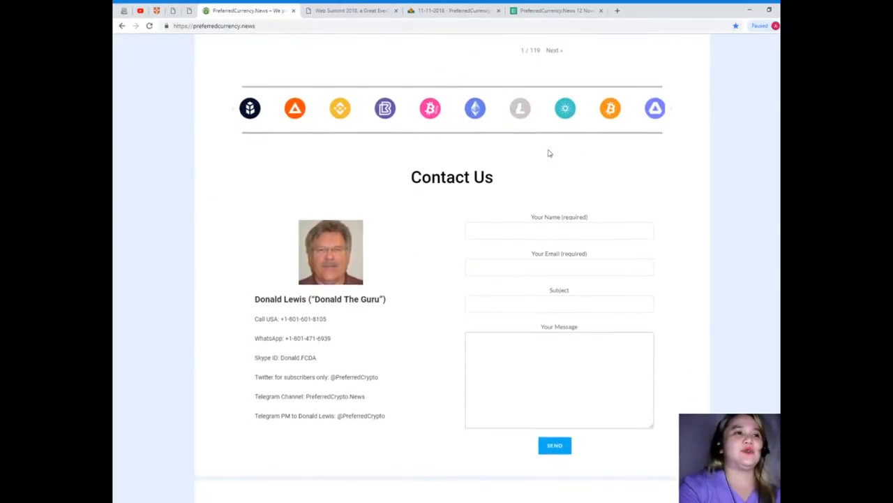
{"action": "scroll", "scroll_direction": "down", "scroll_amount": 3}
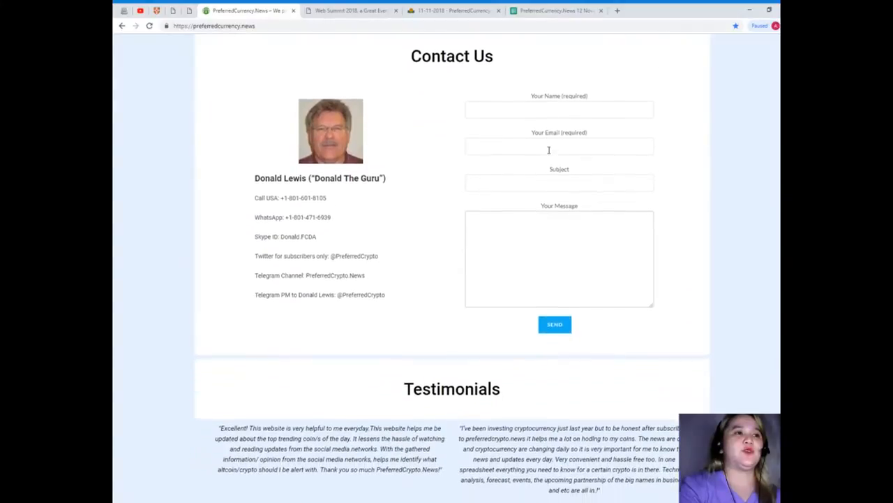
{"action": "scroll", "scroll_direction": "down", "scroll_amount": 3}
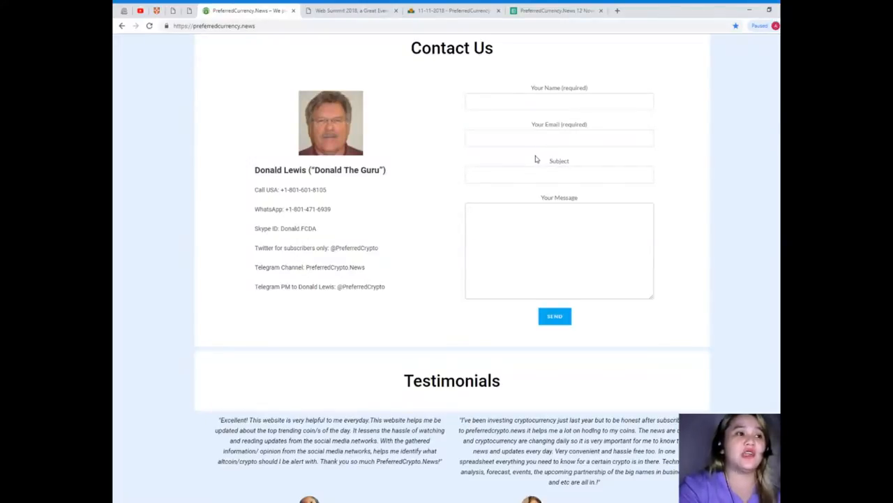
{"action": "mouse_move", "coordinate": [532, 160]}
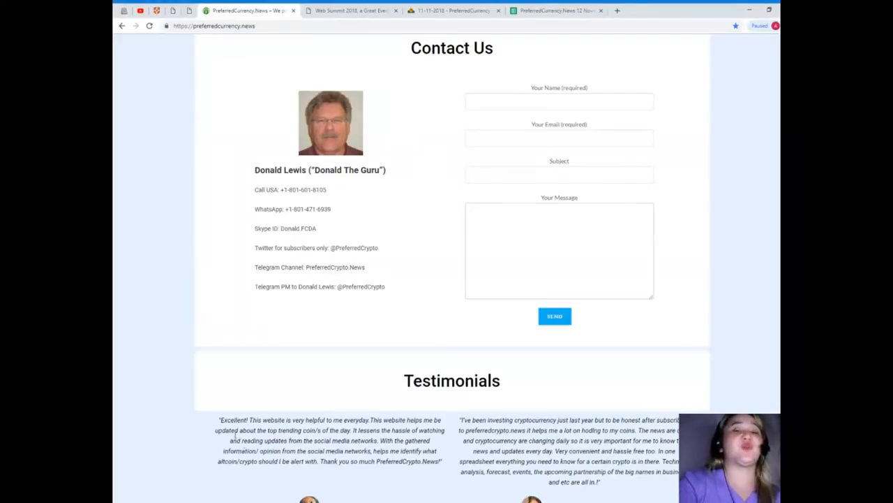
{"action": "mouse_move", "coordinate": [148, 328]}
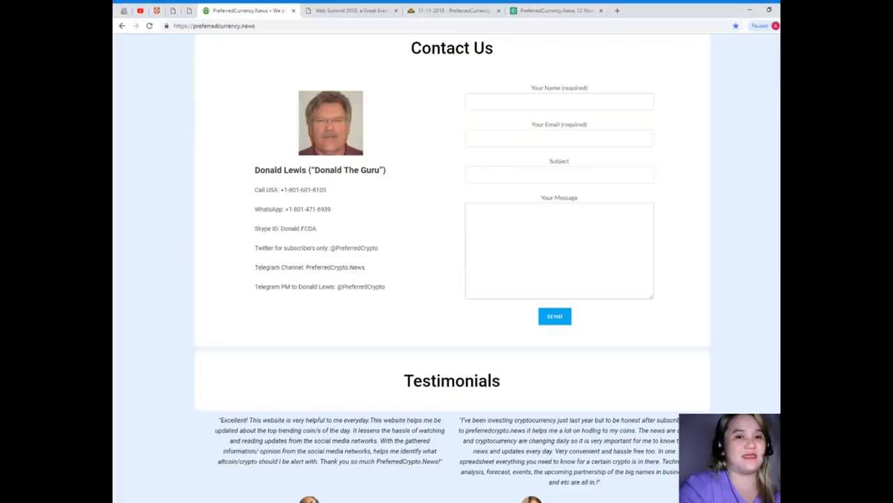
{"action": "scroll", "scroll_direction": "up", "scroll_amount": 3}
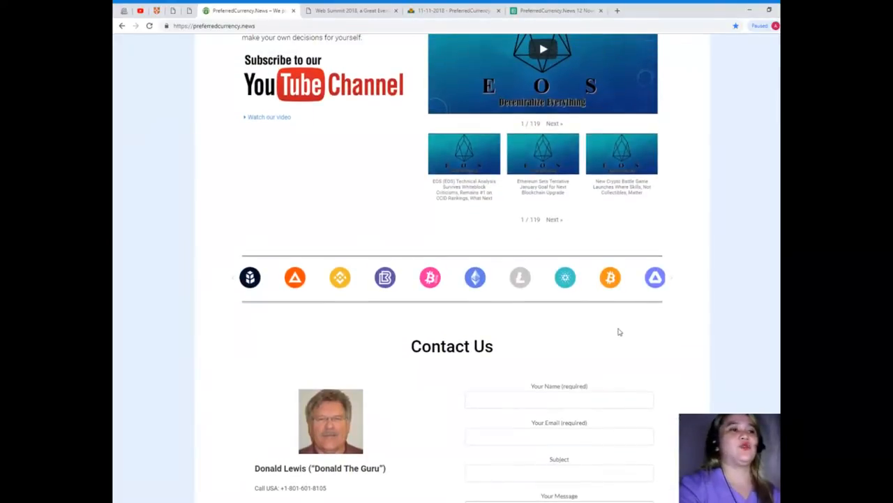
{"action": "scroll", "scroll_direction": "down", "scroll_amount": 3}
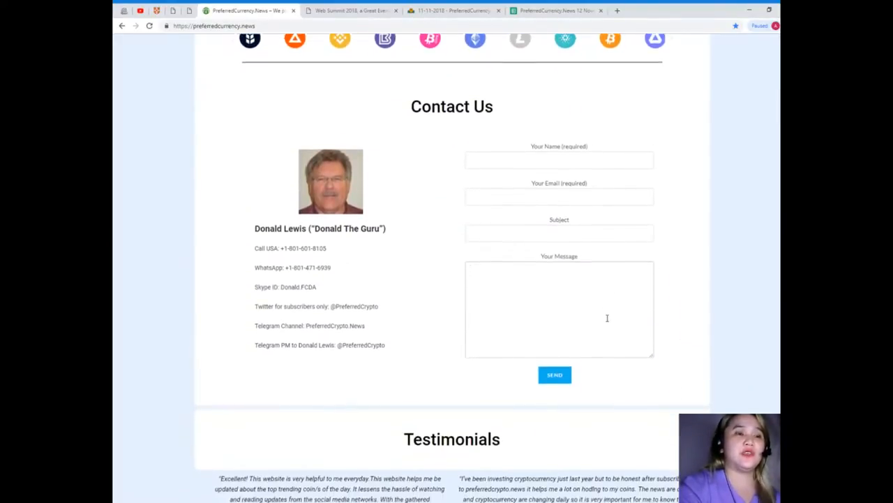
{"action": "scroll", "scroll_direction": "down", "scroll_amount": 3}
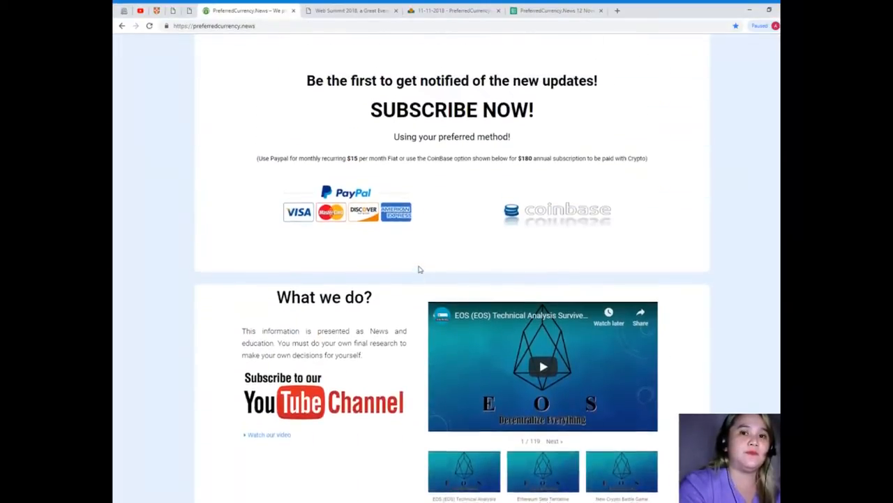
{"action": "scroll", "scroll_direction": "up", "scroll_amount": 3}
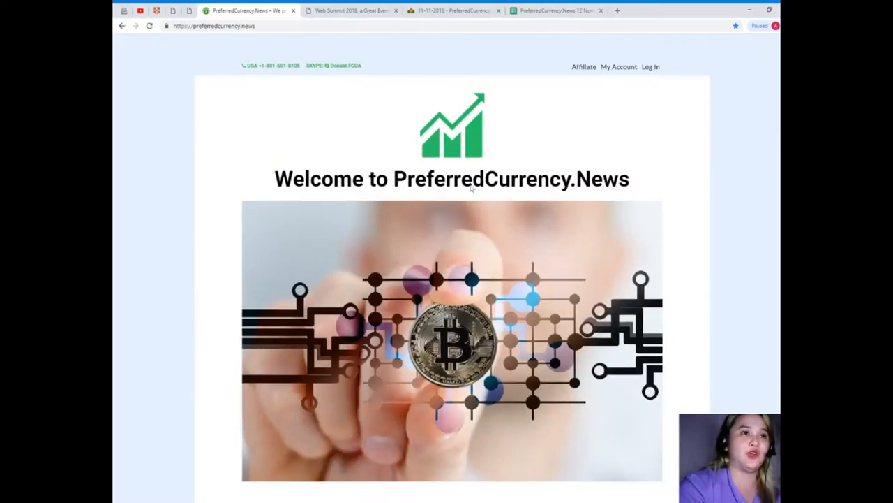
Read the 12 November 2018 archived issue down to Donald's Research List and spreadsheet link
{"action": "left_click", "coordinate": [453, 10]}
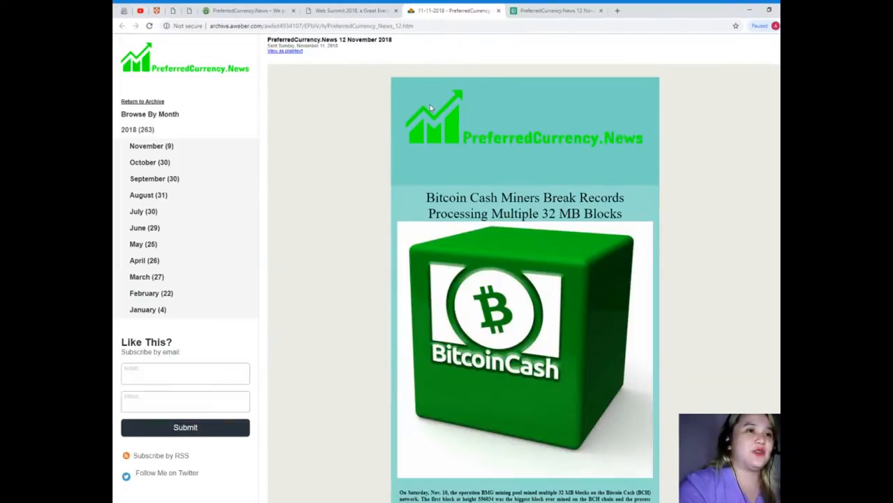
{"action": "scroll", "scroll_direction": "down", "scroll_amount": 3}
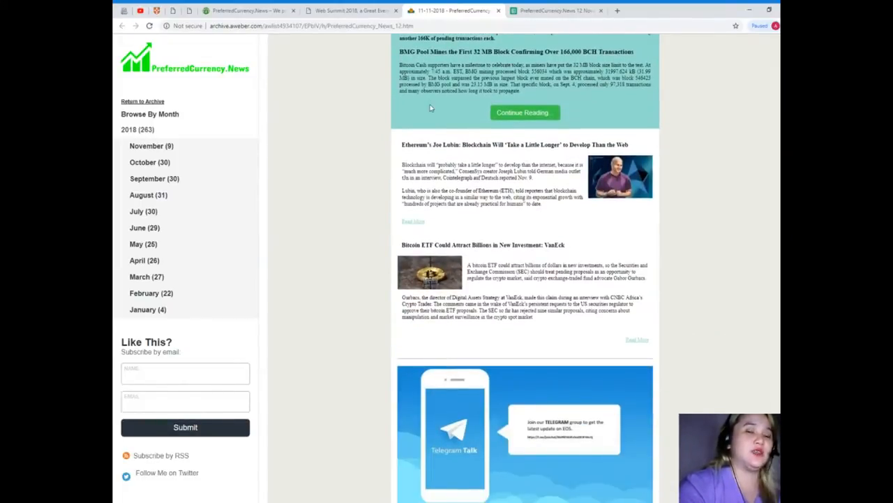
{"action": "scroll", "scroll_direction": "down", "scroll_amount": 3}
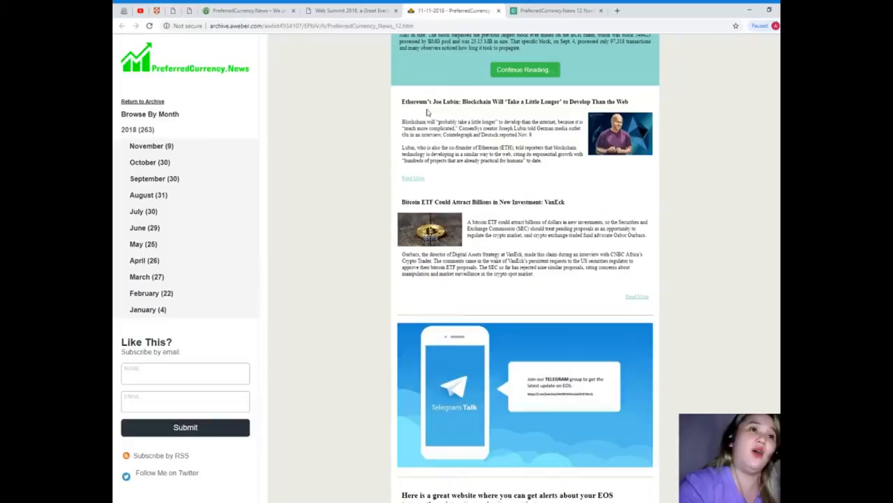
{"action": "scroll", "scroll_direction": "down", "scroll_amount": 3}
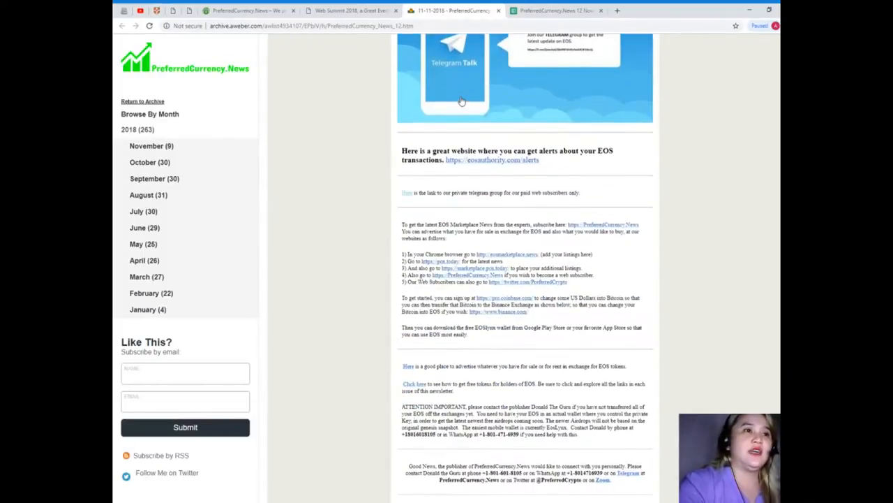
{"action": "scroll", "scroll_direction": "down", "scroll_amount": 3}
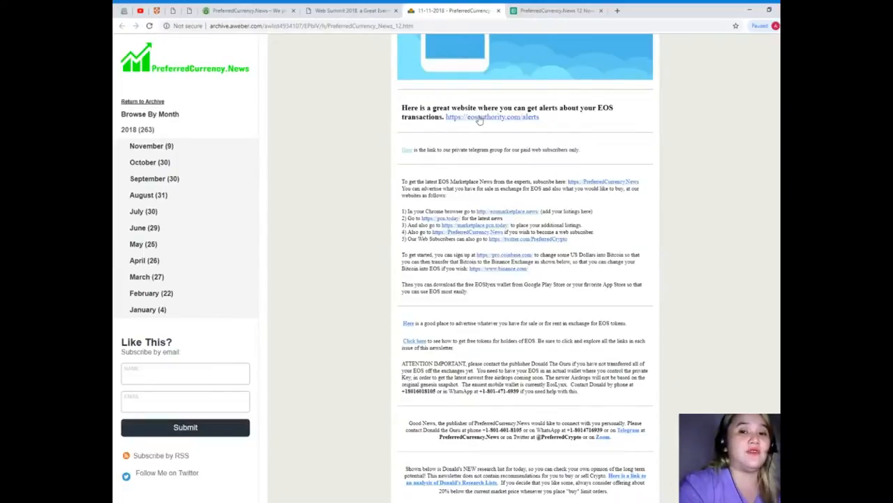
{"action": "scroll", "scroll_direction": "down", "scroll_amount": 3}
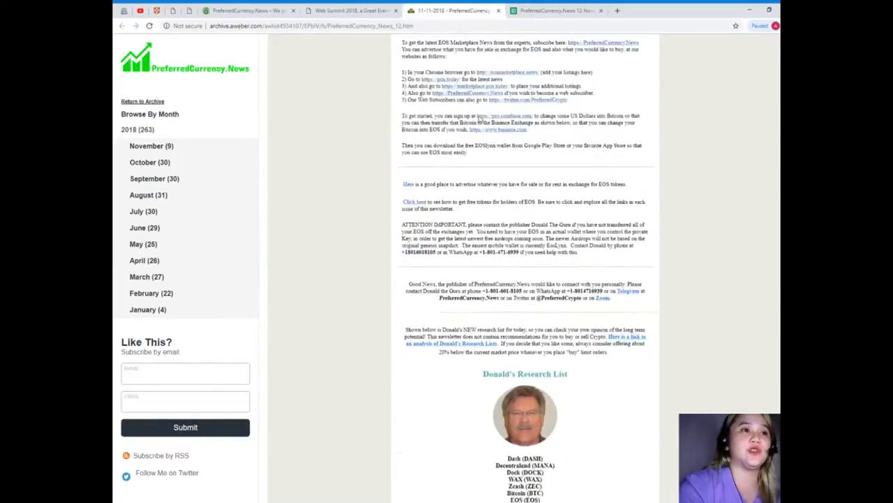
{"action": "scroll", "scroll_direction": "down", "scroll_amount": 3}
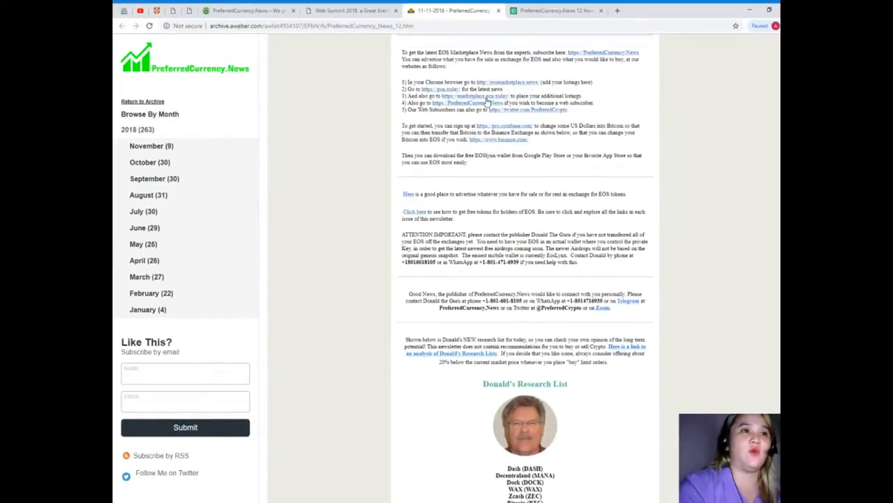
{"action": "scroll", "scroll_direction": "down", "scroll_amount": 3}
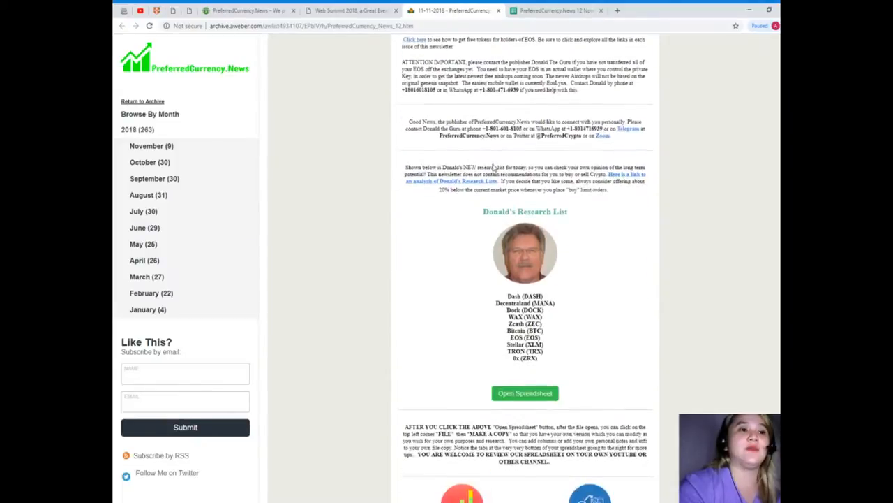
{"action": "scroll", "scroll_direction": "down", "scroll_amount": 3}
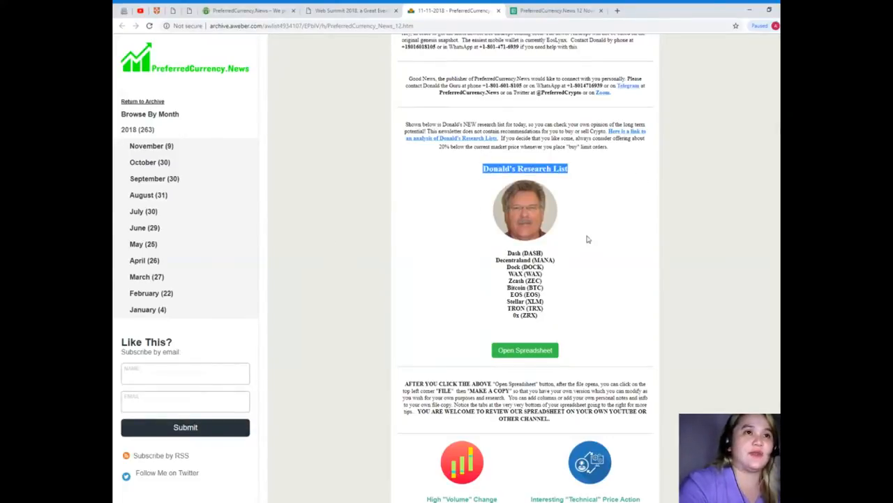
{"action": "left_click", "coordinate": [525, 350]}
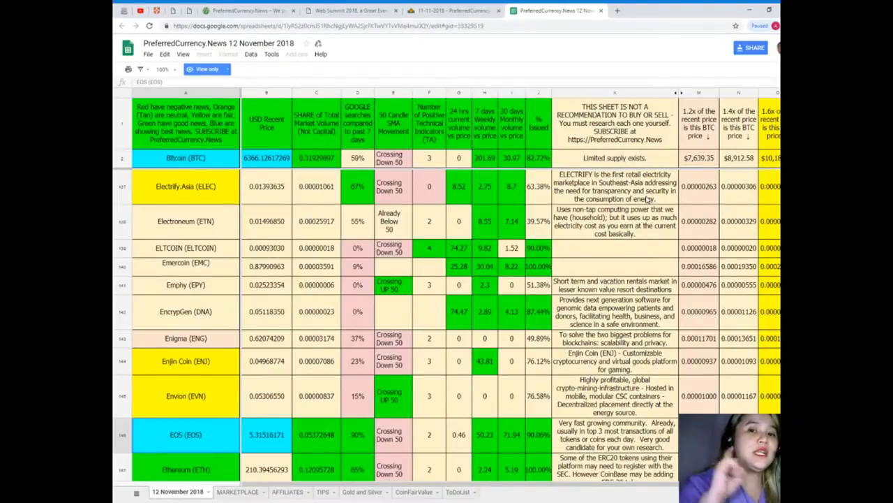
{"action": "scroll", "scroll_direction": "down", "scroll_amount": 3}
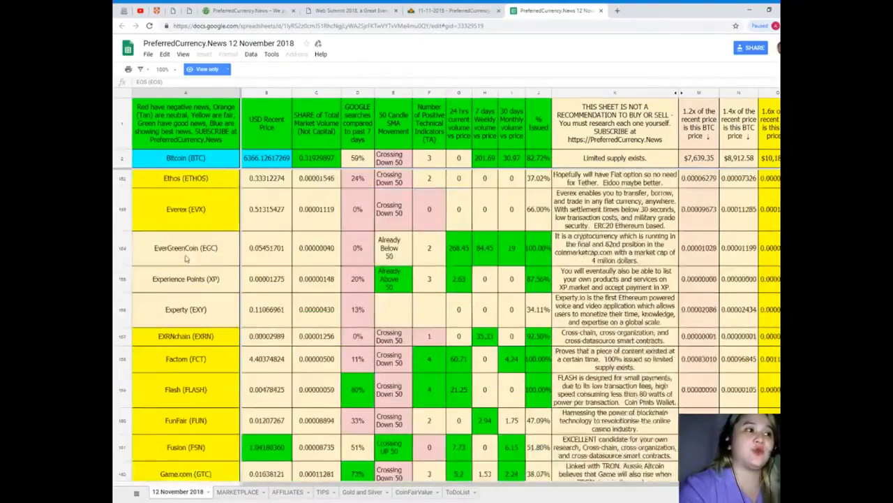
{"action": "scroll", "scroll_direction": "down", "scroll_amount": 3}
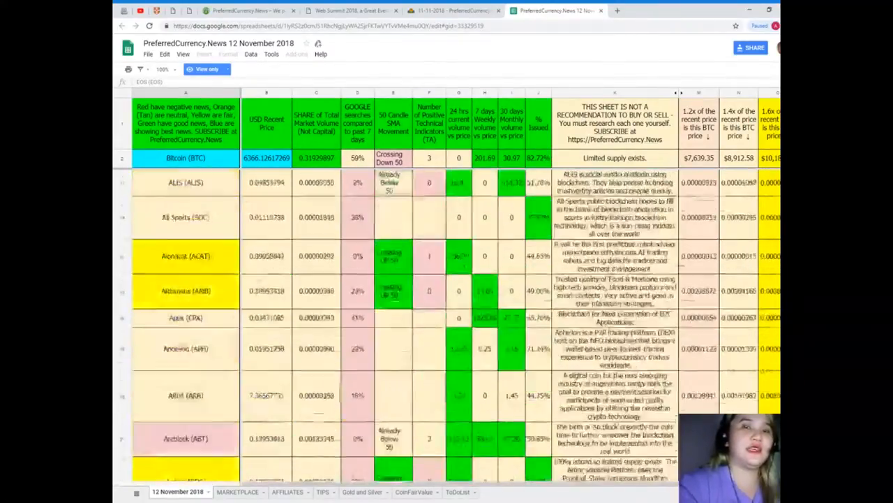
{"action": "scroll", "scroll_direction": "down", "scroll_amount": 3}
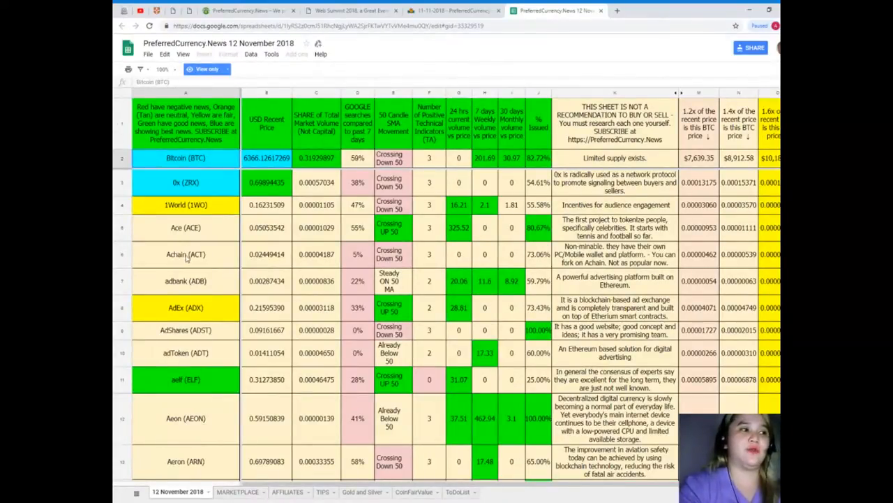
{"action": "scroll", "scroll_direction": "down", "scroll_amount": 3}
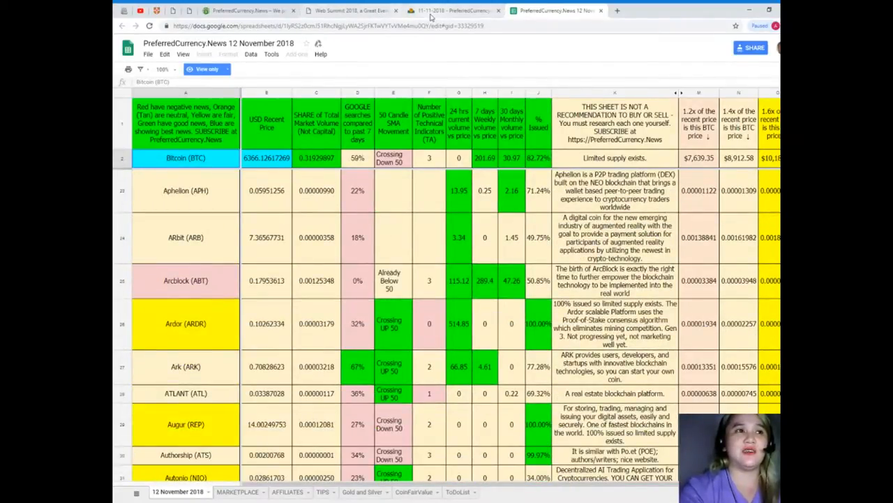
Return to the PreferredCurrency.News homepage and scroll over the Subscribe Now section and back
{"action": "left_click", "coordinate": [450, 11]}
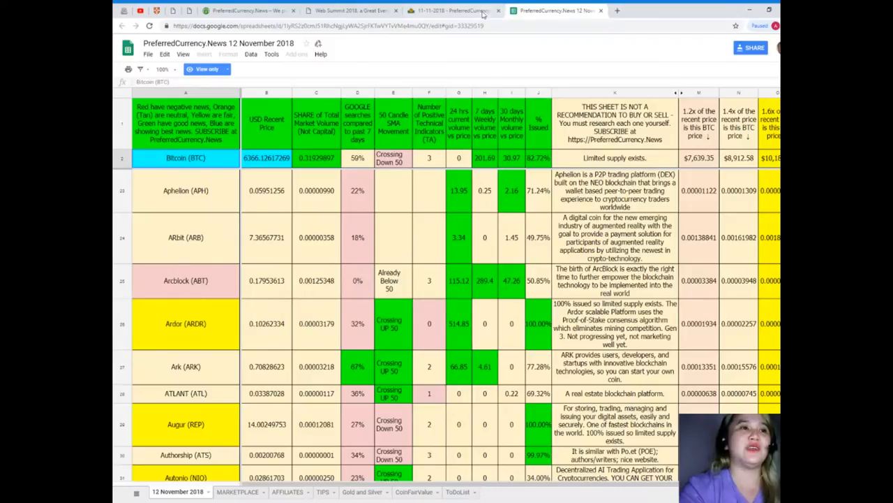
{"action": "mouse_move", "coordinate": [524, 79]}
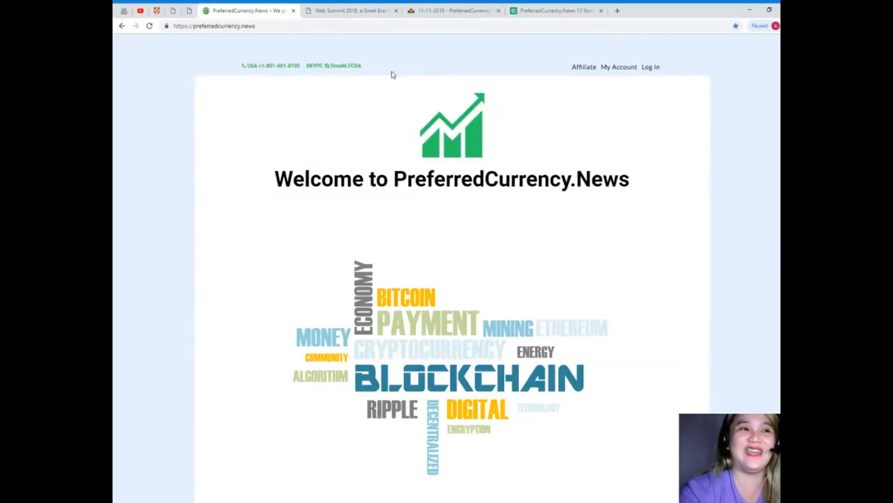
{"action": "scroll", "scroll_direction": "down", "scroll_amount": 3}
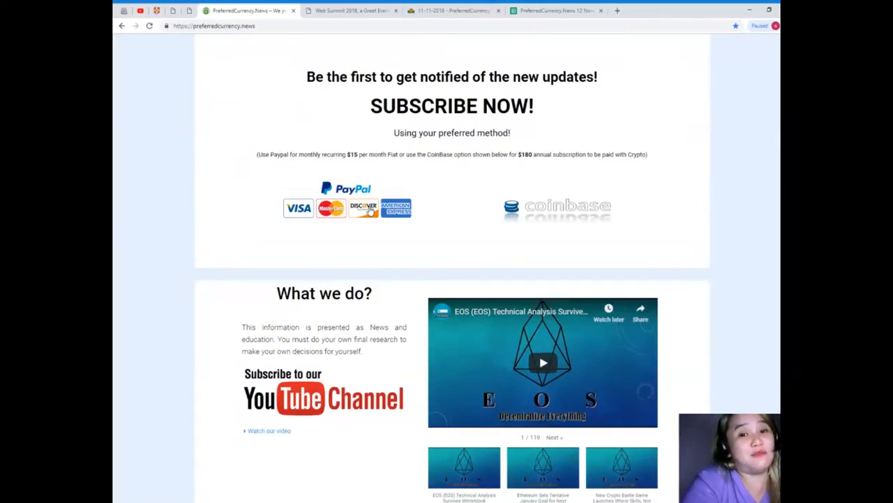
{"action": "scroll", "scroll_direction": "up", "scroll_amount": 3}
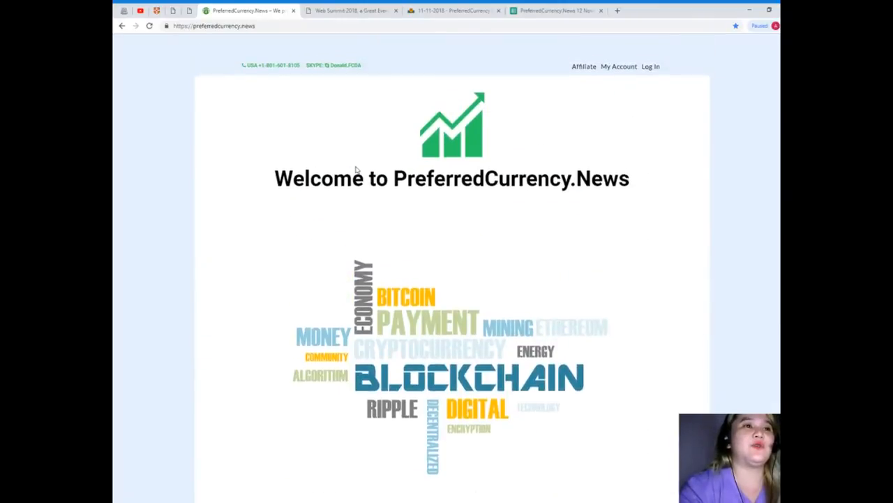